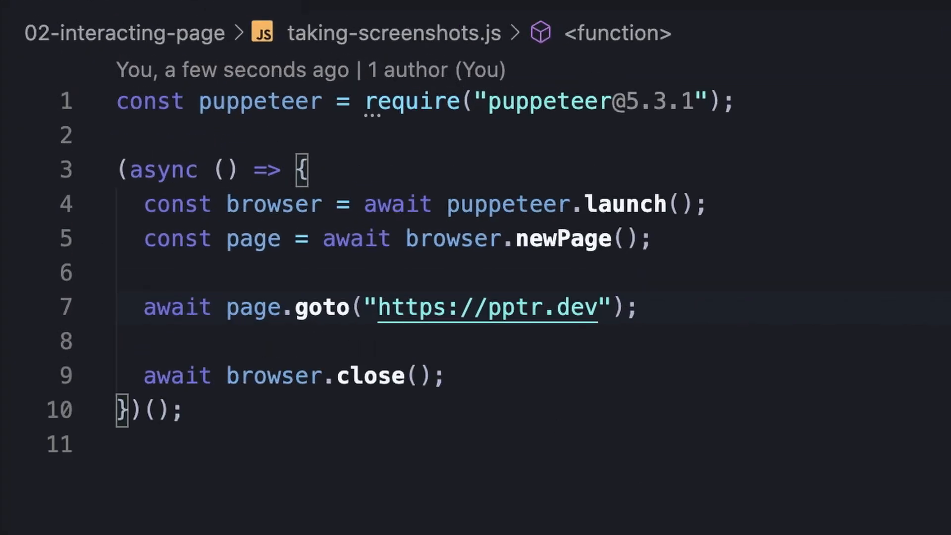
Add a page.screenshot call saving to screenshot.jpg with type "jpeg".
text(await page.screenshot({path: "screenshot.jpg)
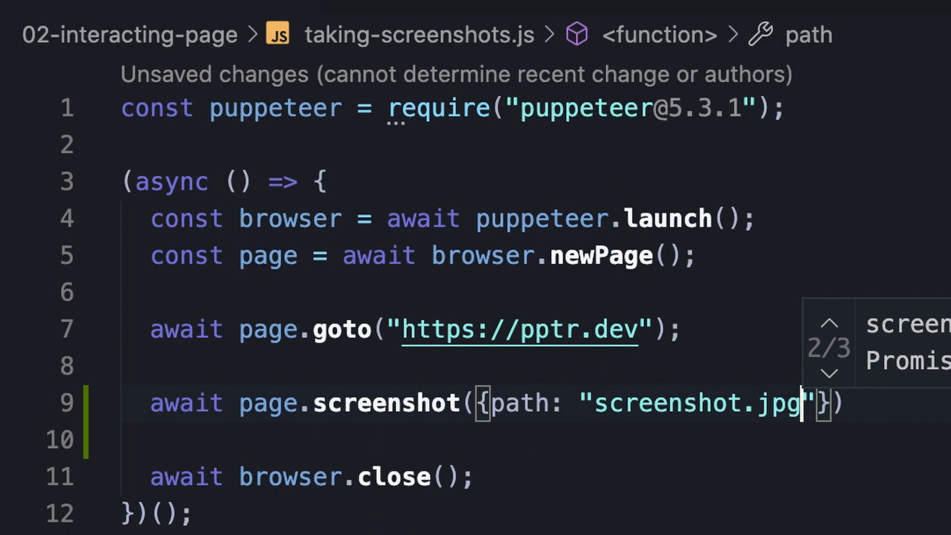
key(ctrl+s)
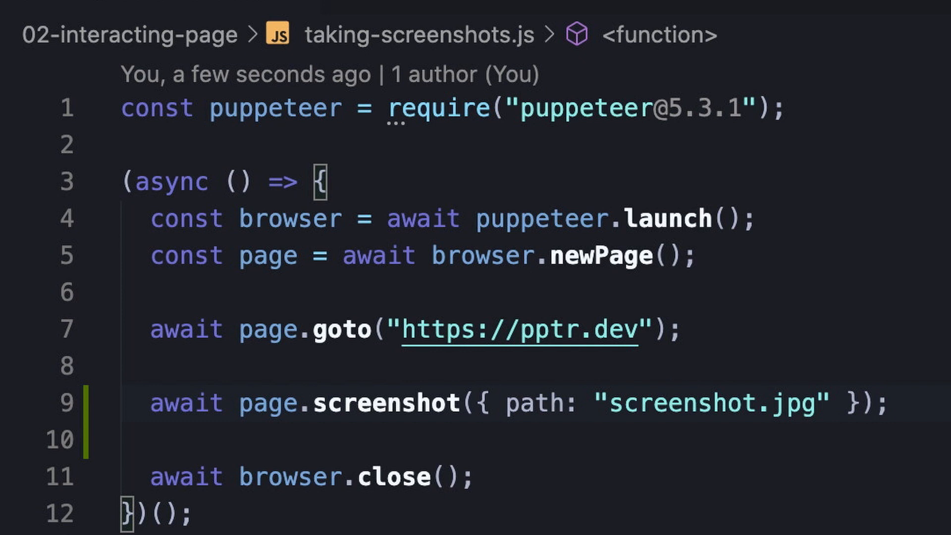
text(, ty)
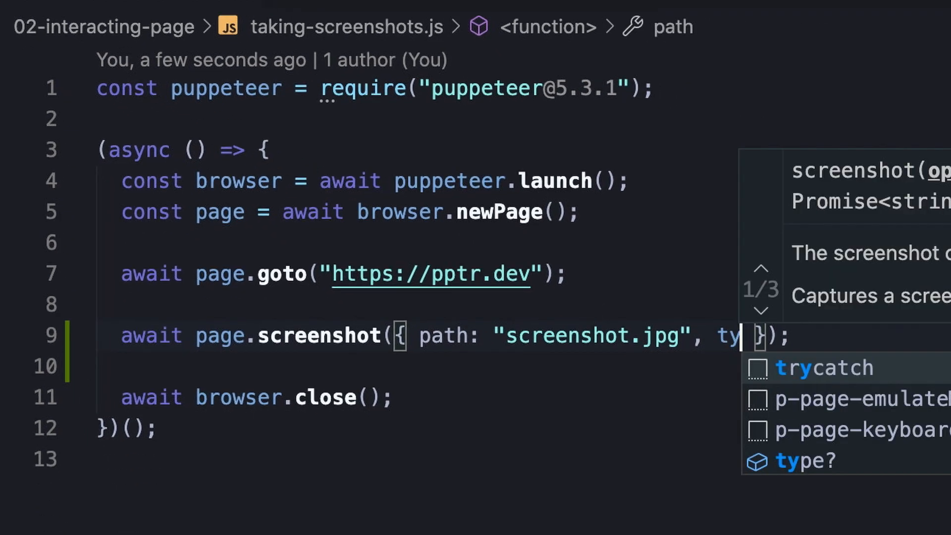
text(pe: "jpeg")
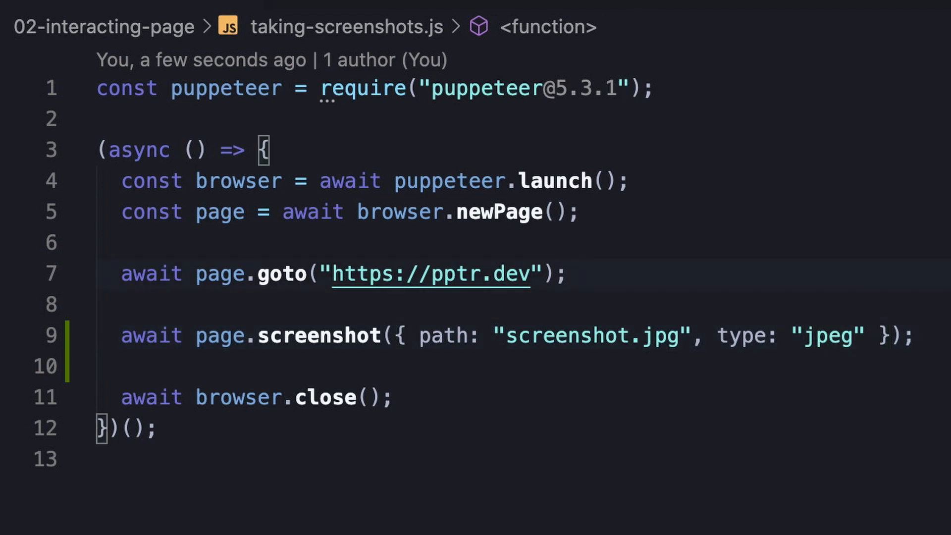
Set a 1920×1080 viewport and make goto wait for networkidle2.
text(await page.setViewport)
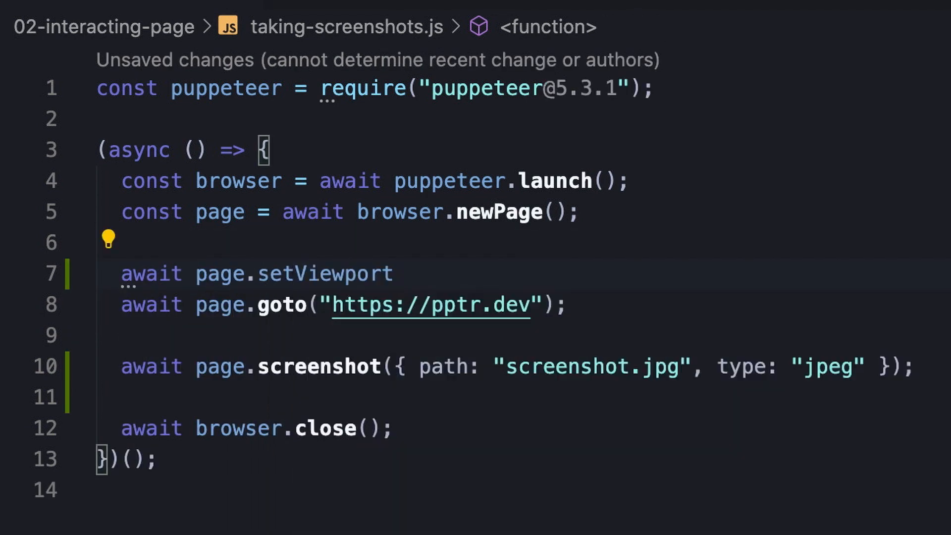
text(({width: 1920, height: 1080 });)
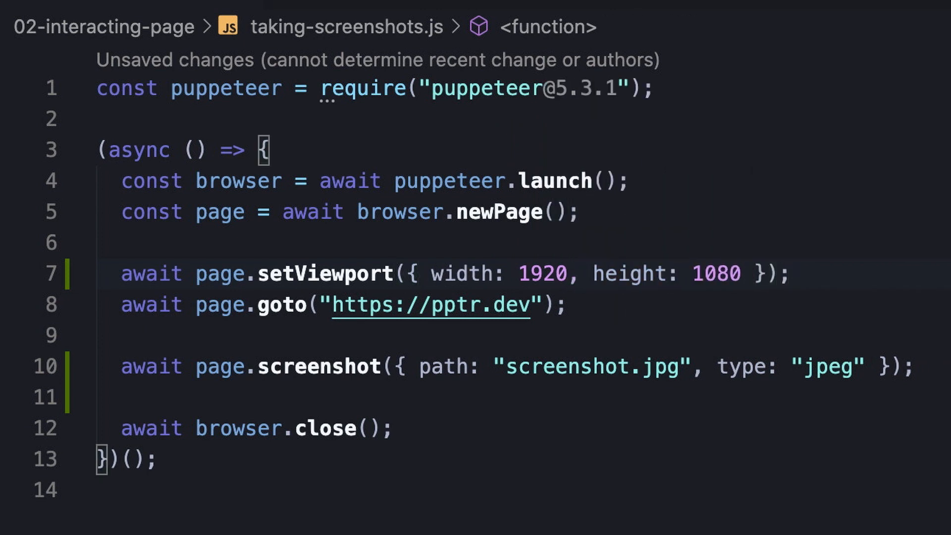
text(,)
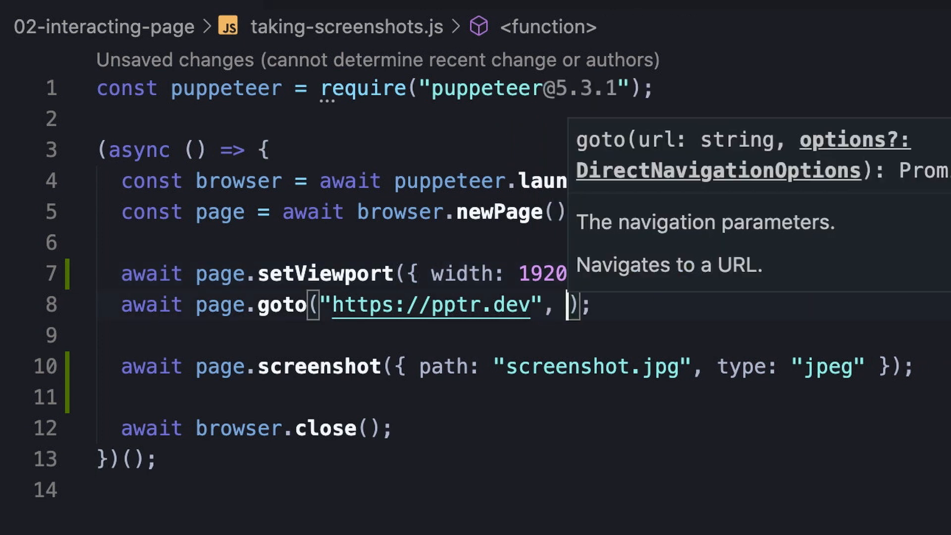
text({waitUntil: 'networkidle2'})
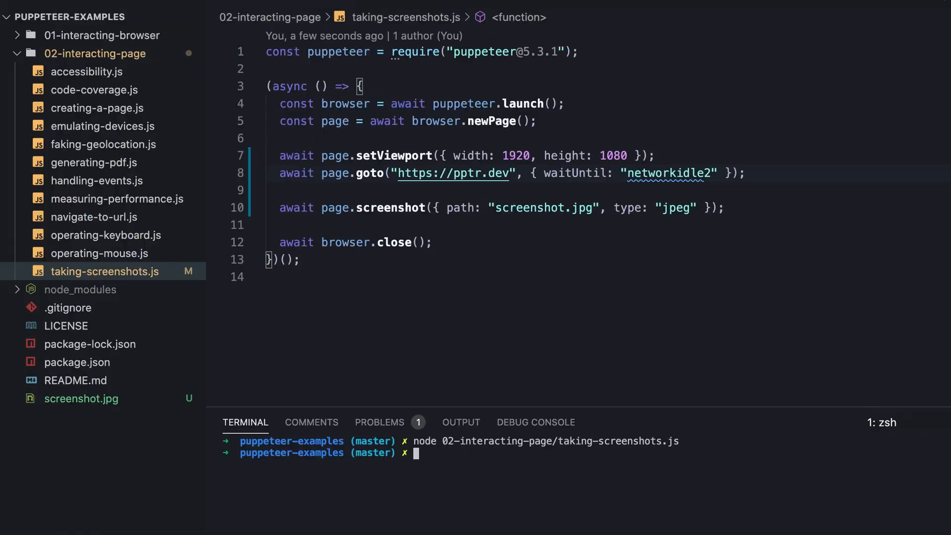
Hide the Explorer sidebar and terminal panel, leaving only the script editor.
click(81, 398)
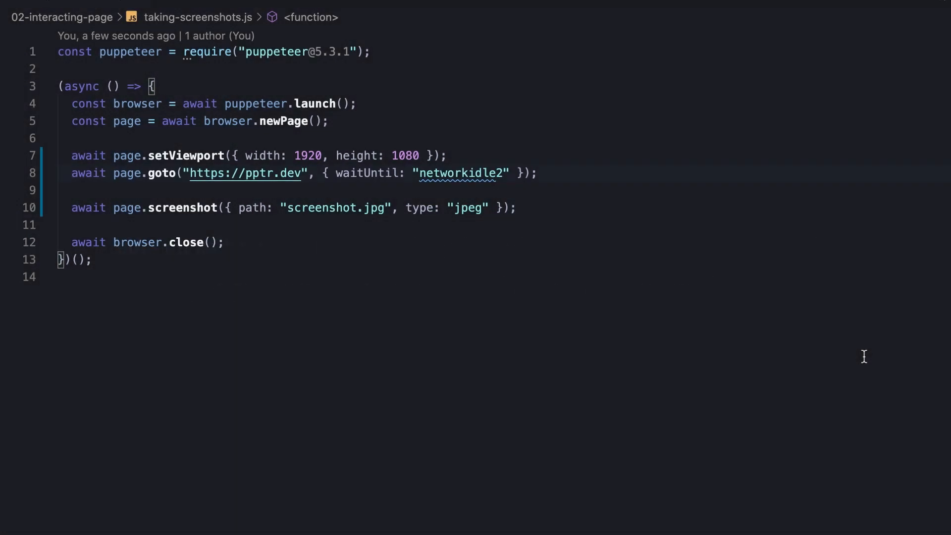
Clip the screenshot to a 300×300 region at x 50, y 5, and rerun.
text(, clip:)
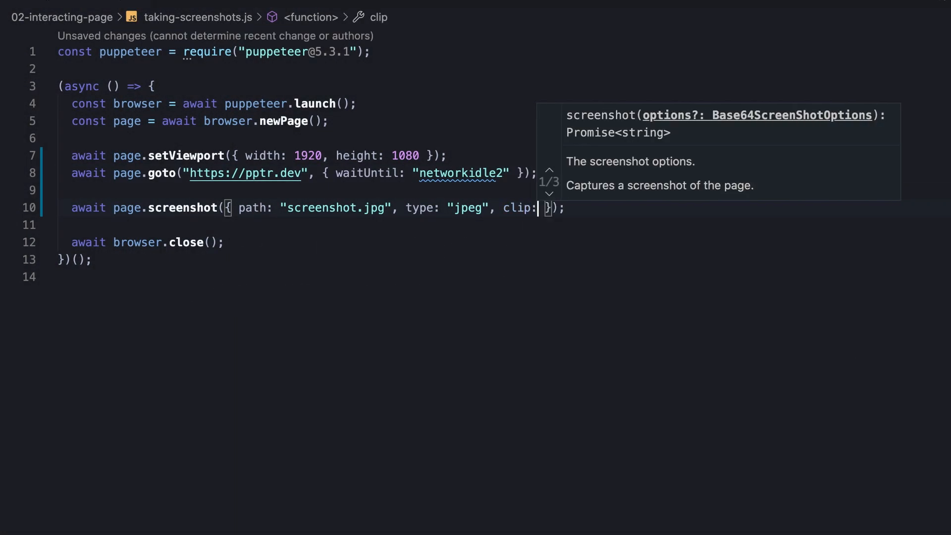
text({x:50, y:5,)
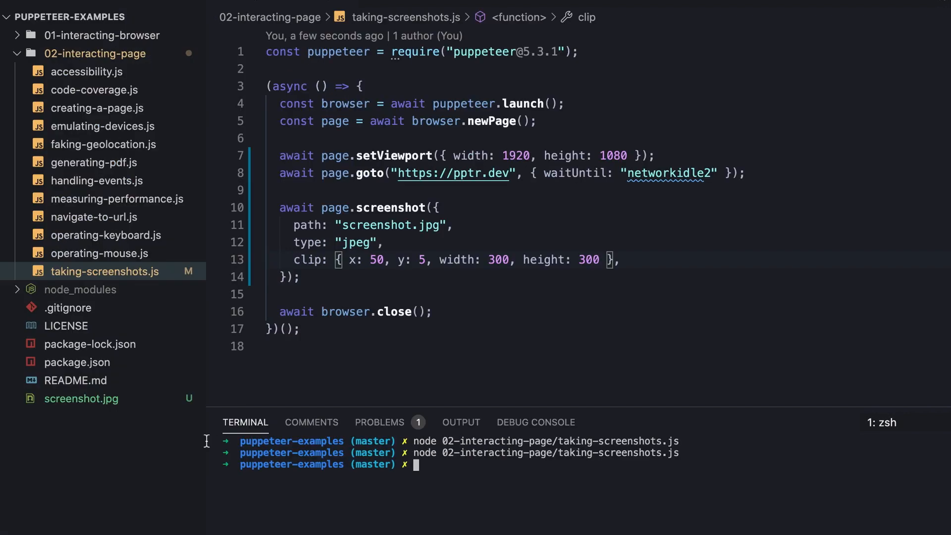
click(81, 398)
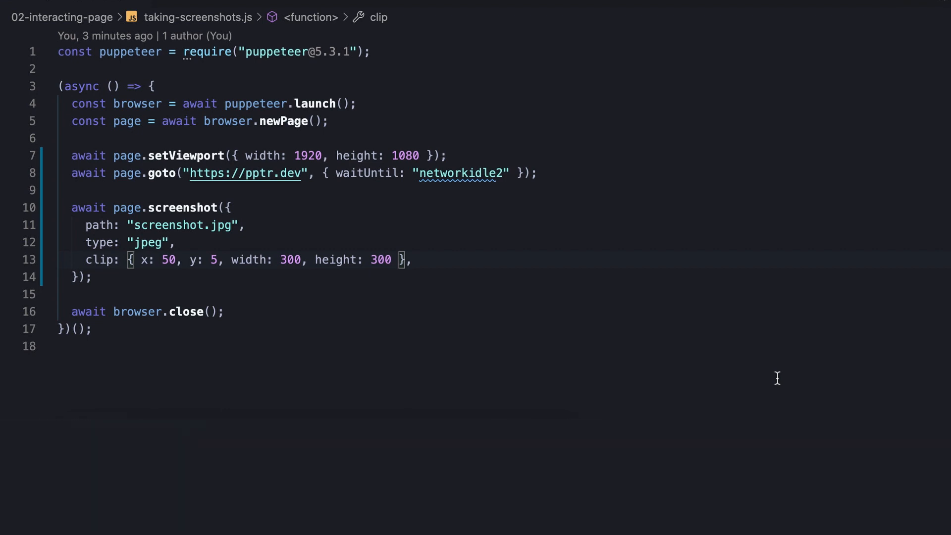
Replace the clip with fullPage: true for a full-page capture.
text(f)
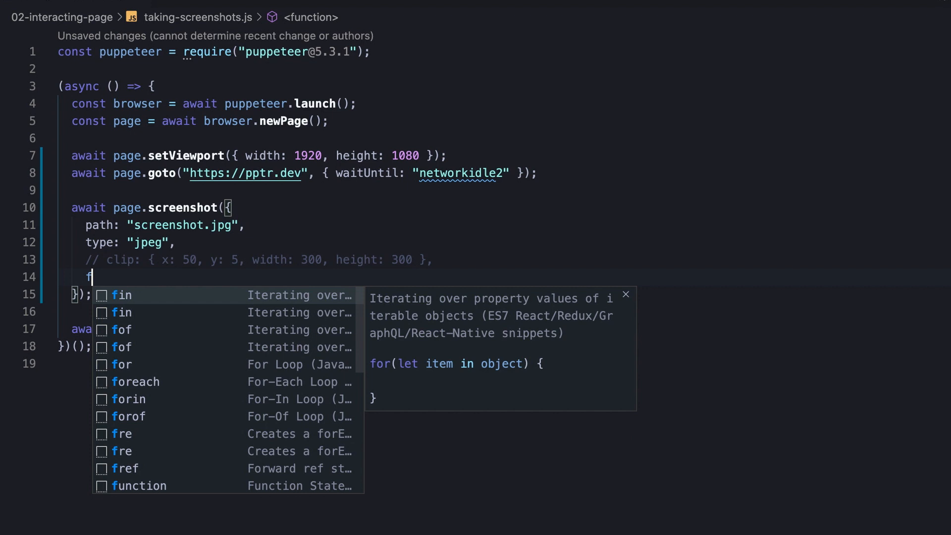
text(fullPage: true)
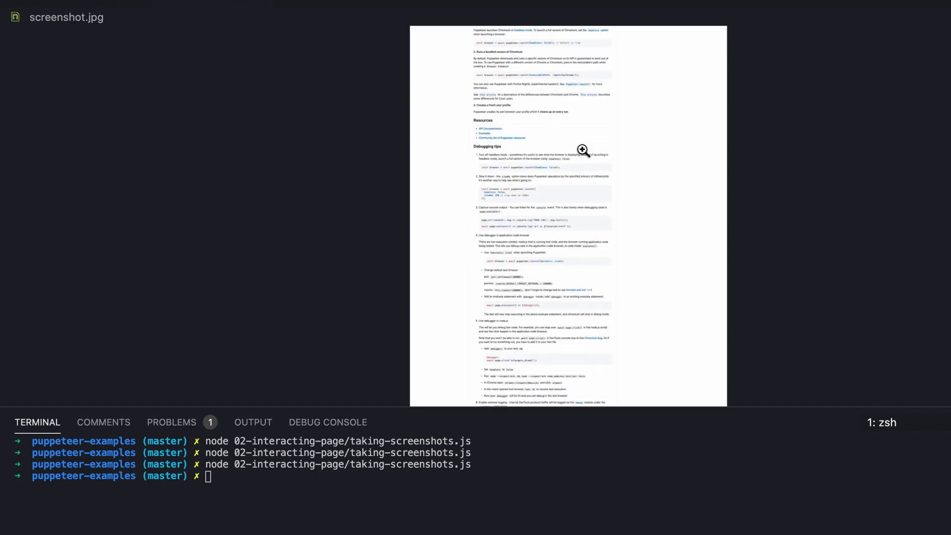
Target github.com/puppeteer/puppeteer and launch the browser with headless: false.
scroll(down, 3)
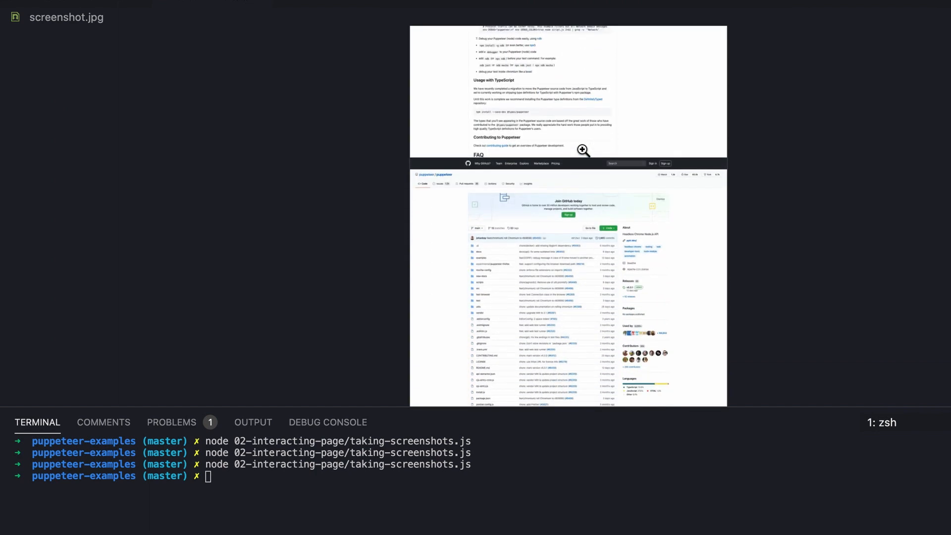
scroll(down, 3)
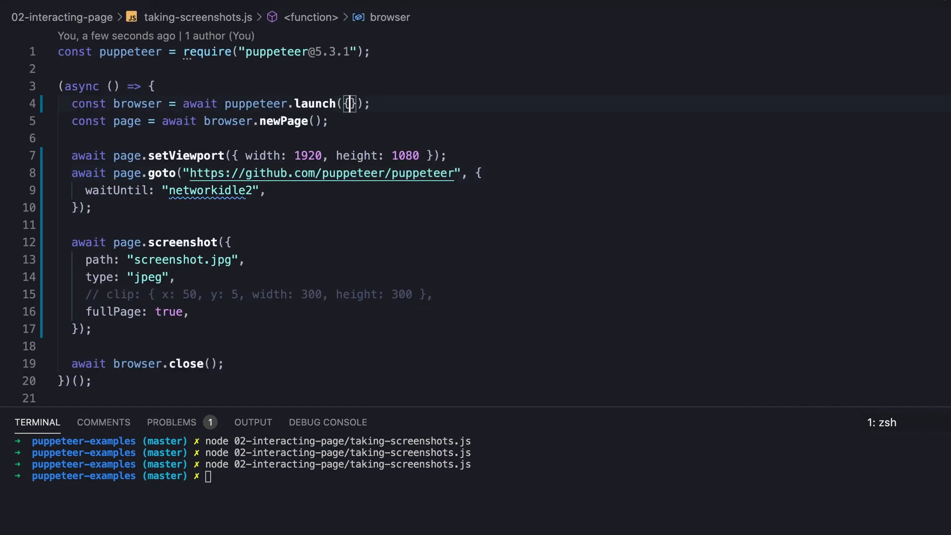
text(headless: false)
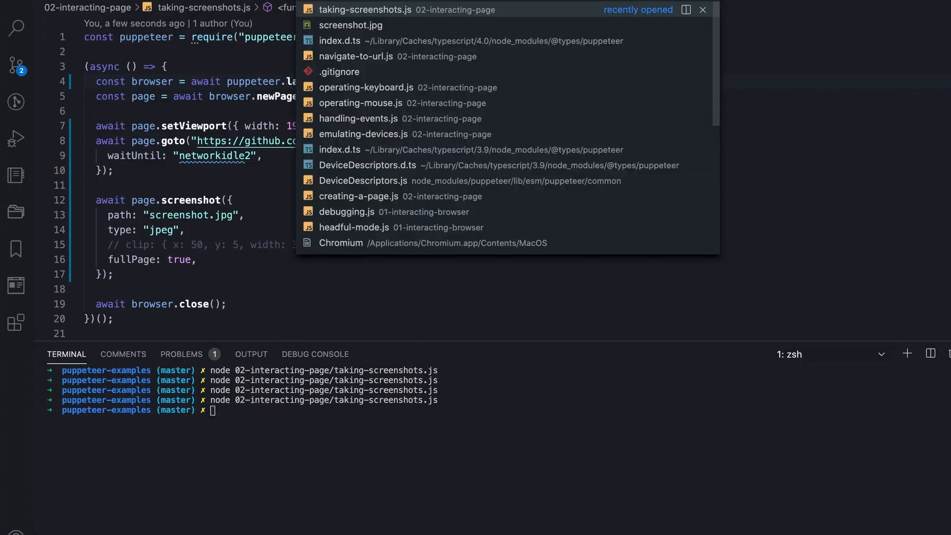
Open screenshot.jpg and scroll through the full-page GitHub capture.
click(351, 24)
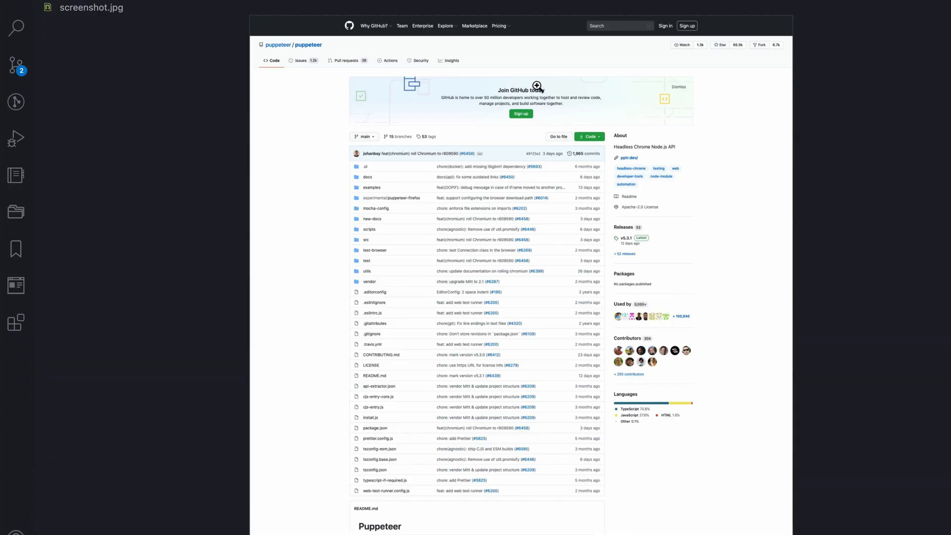
scroll(down, 3)
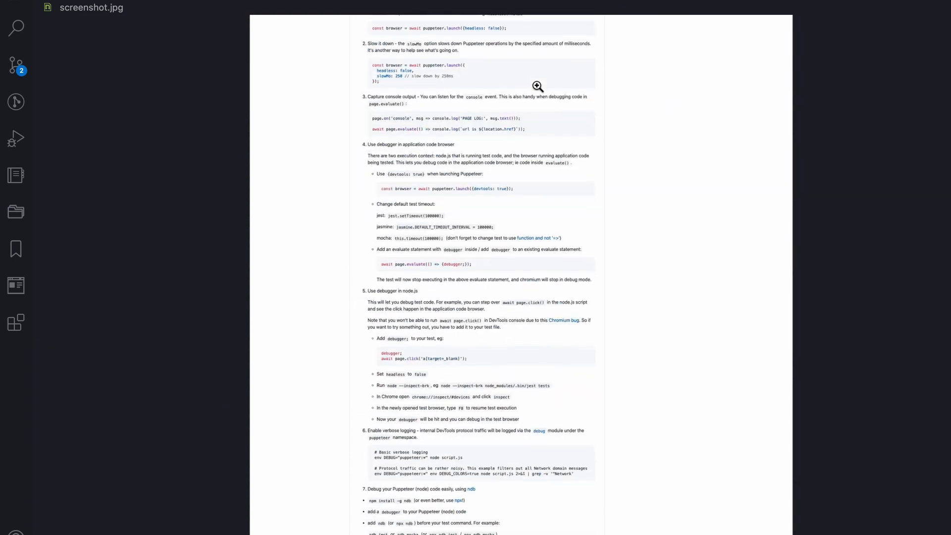
scroll(down, 3)
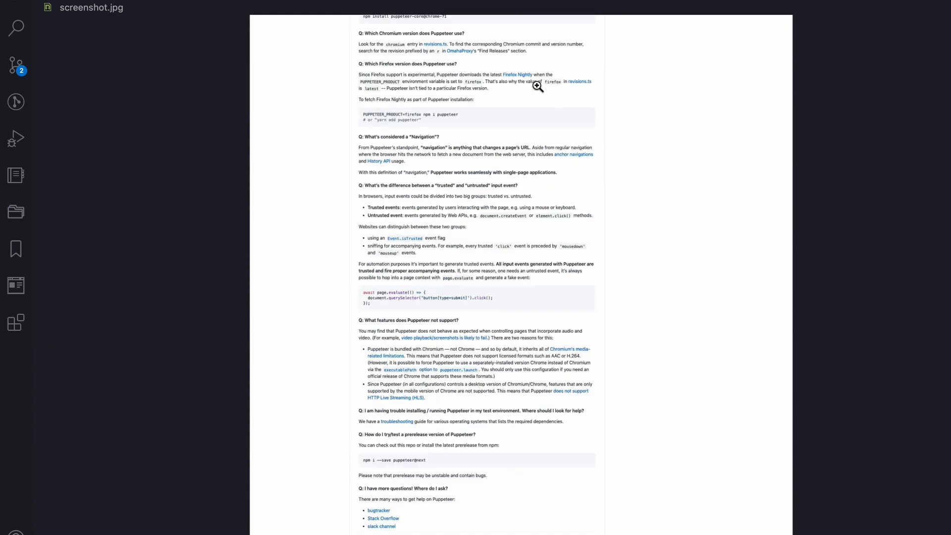